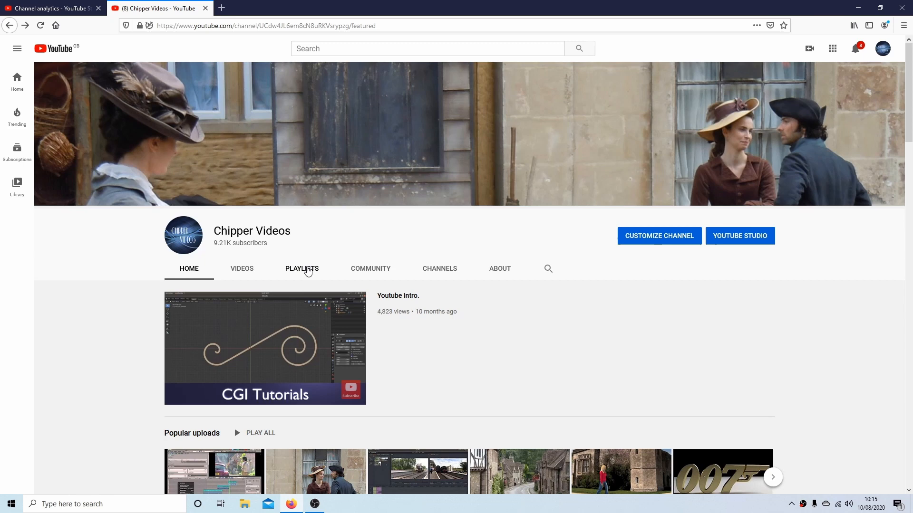
Step: Browse down through the channel's created playlists on its Playlists tab
click(301, 269)
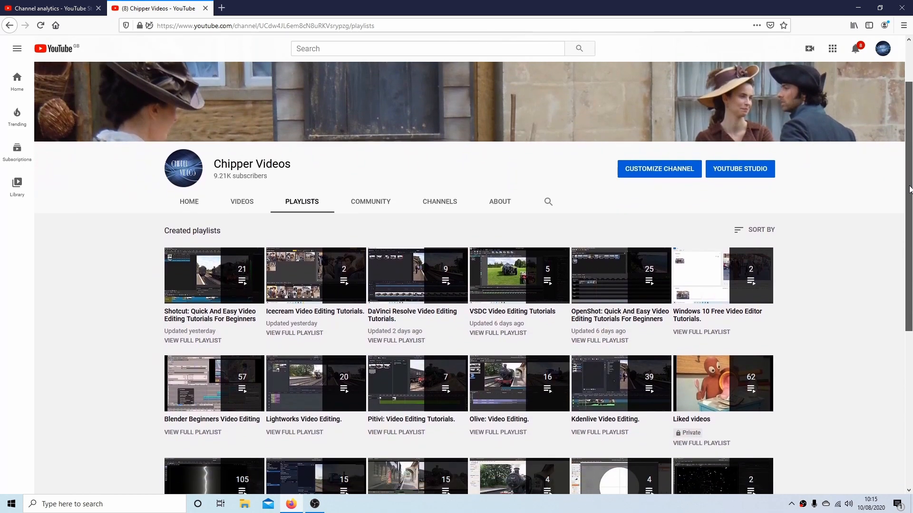
scroll(down, 3)
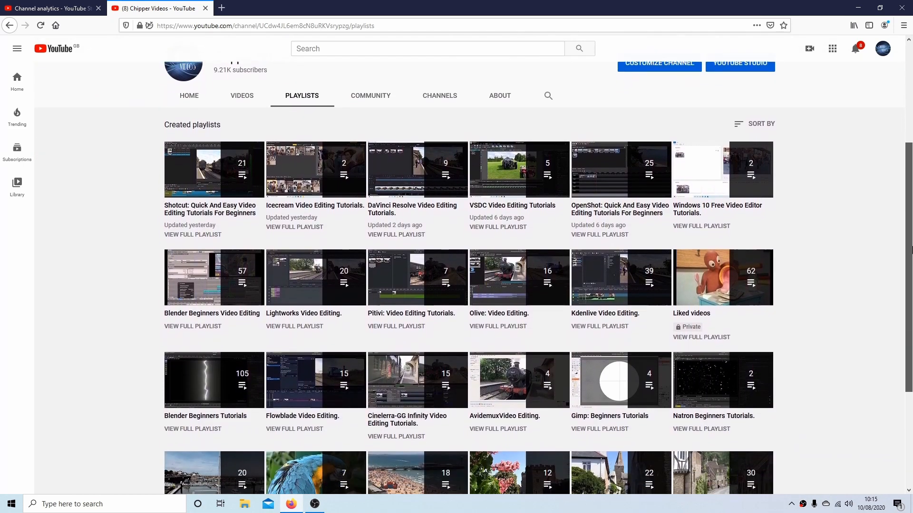
scroll(down, 3)
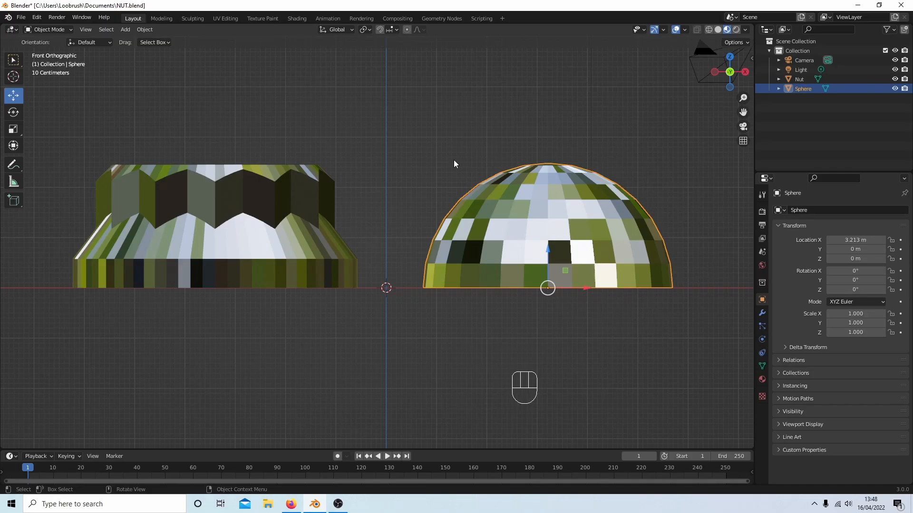
mouse_move(151, 199)
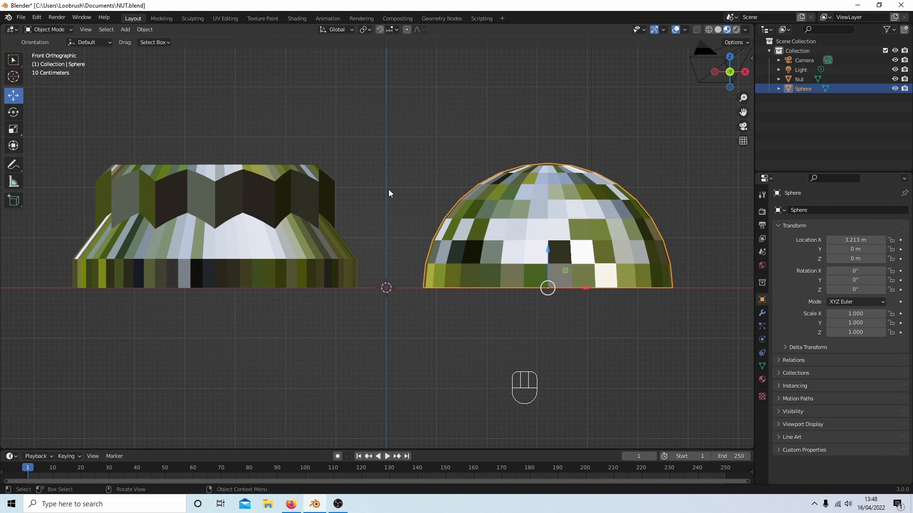
mouse_move(570, 221)
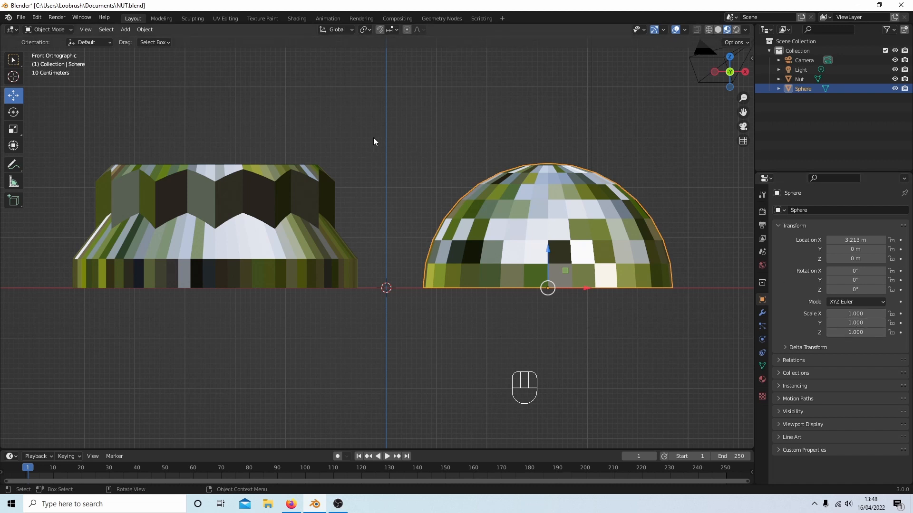
Step: Apply the Sphere's scale with Ctrl+A so every axis reads 1
key(ctrl)
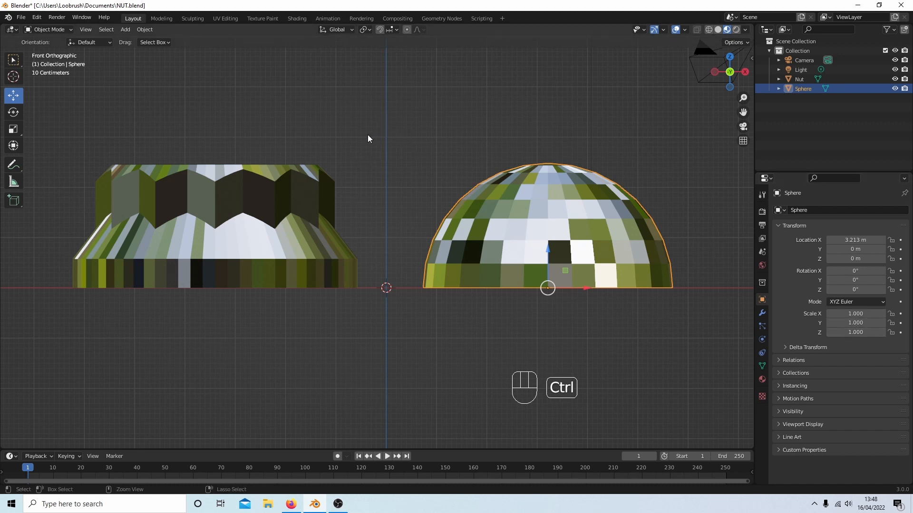
key(ctrl+a)
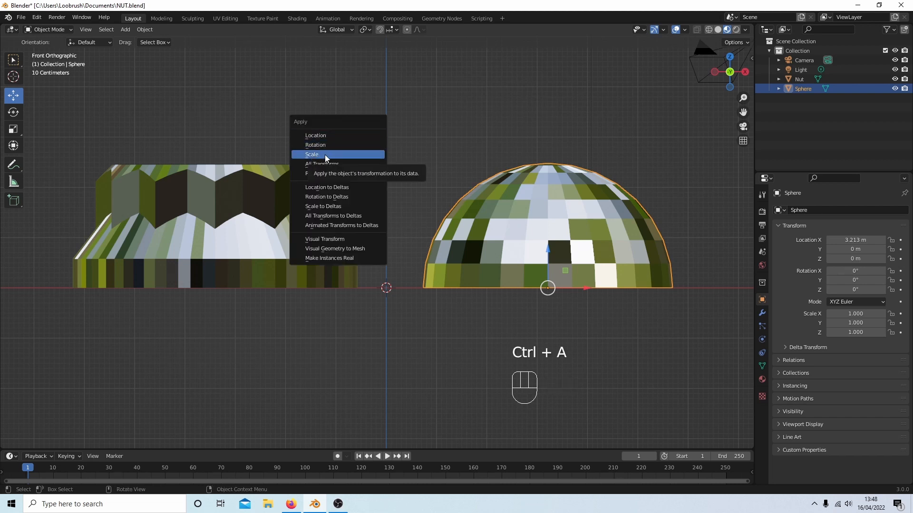
click(312, 154)
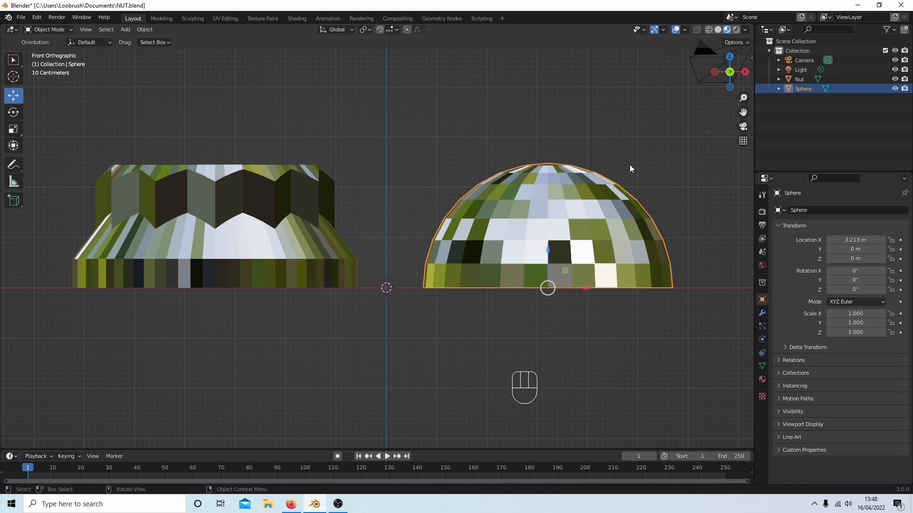
click(244, 184)
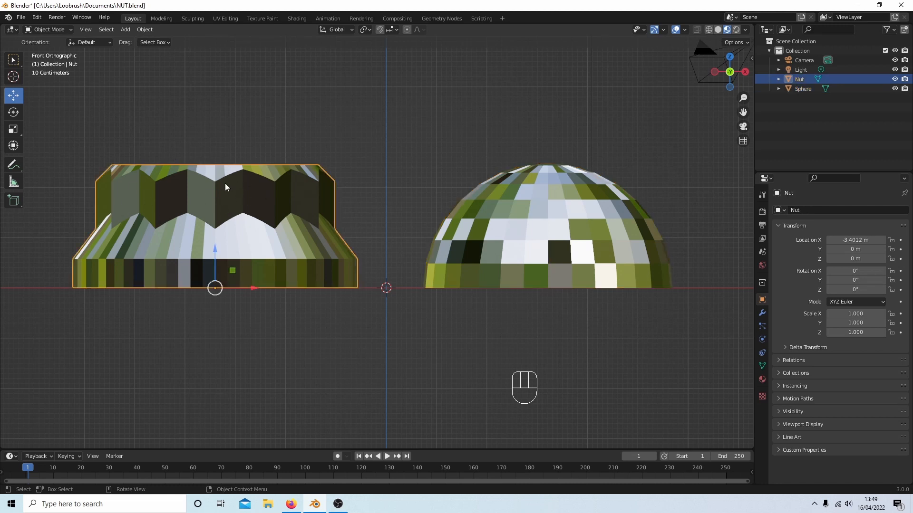
Step: Apply Shade Smooth to the Nut from the viewport context menu
right_click(226, 188)
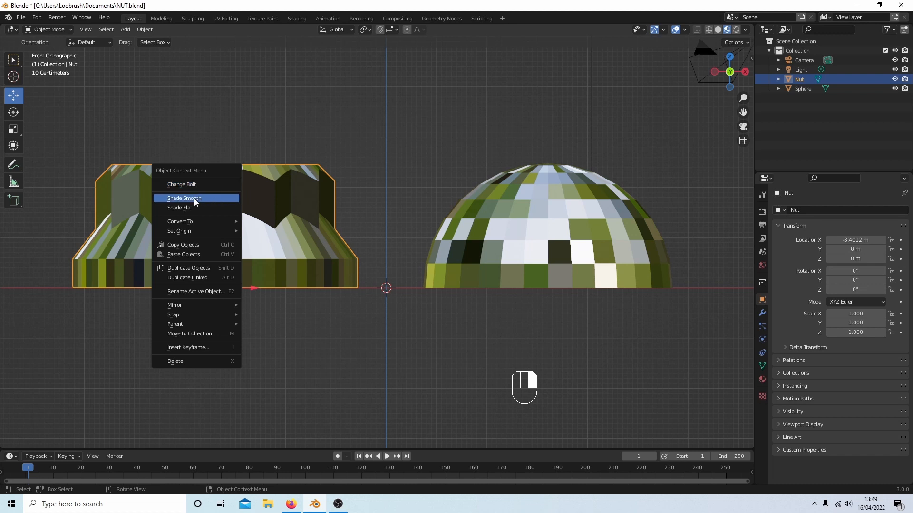
mouse_move(196, 197)
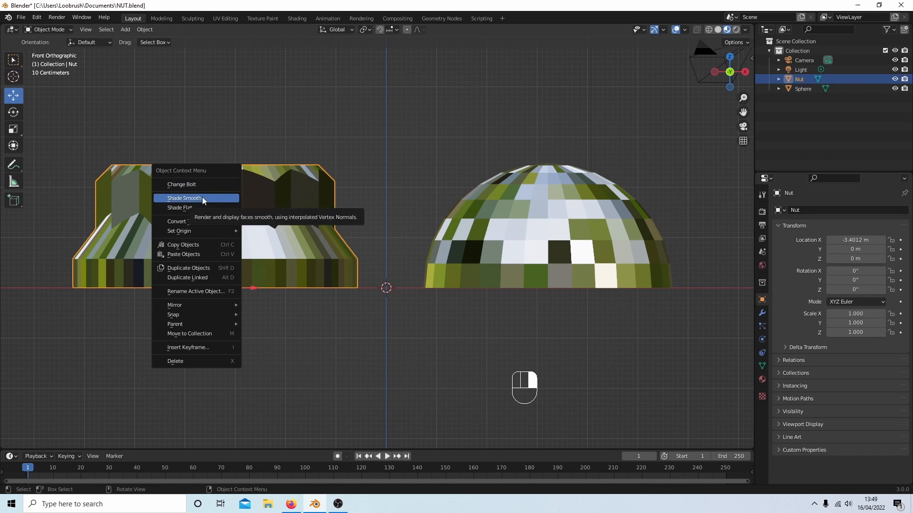
click(184, 198)
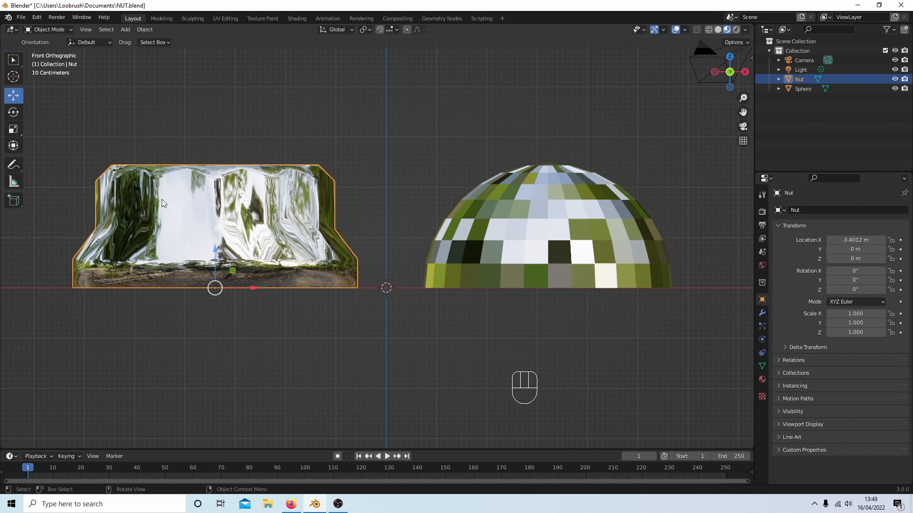
mouse_move(181, 233)
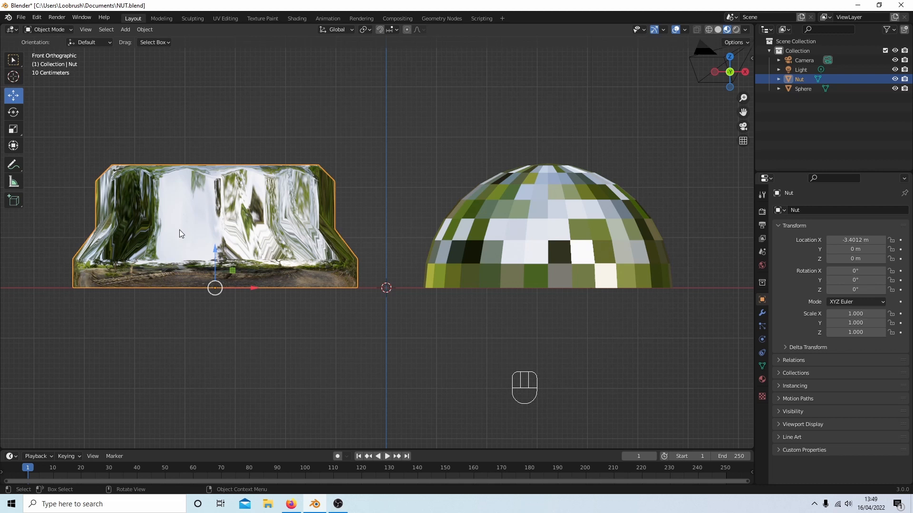
mouse_move(317, 160)
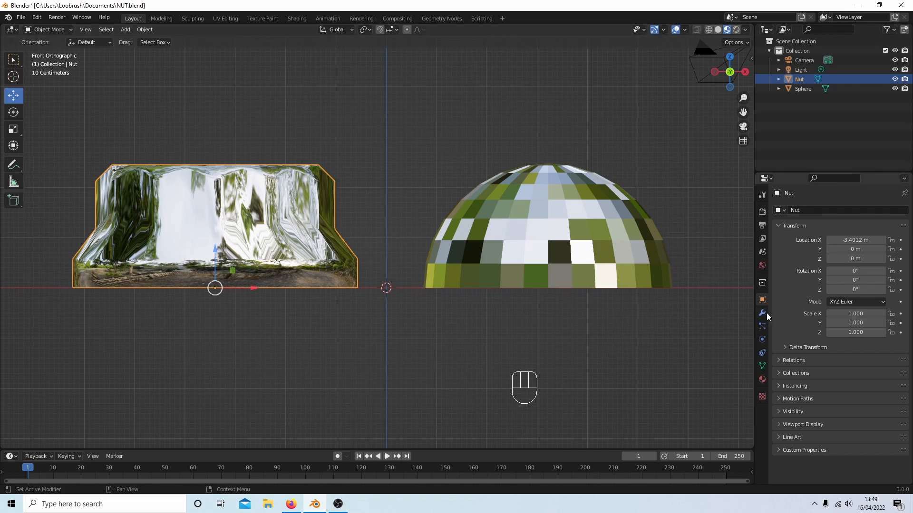
mouse_move(762, 314)
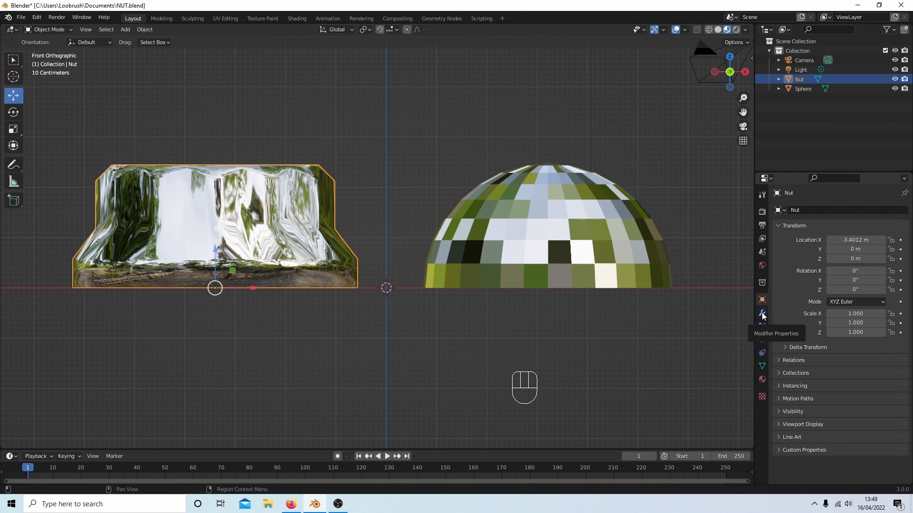
Step: Add a Bevel modifier to the Nut, then select the half-sphere
click(762, 314)
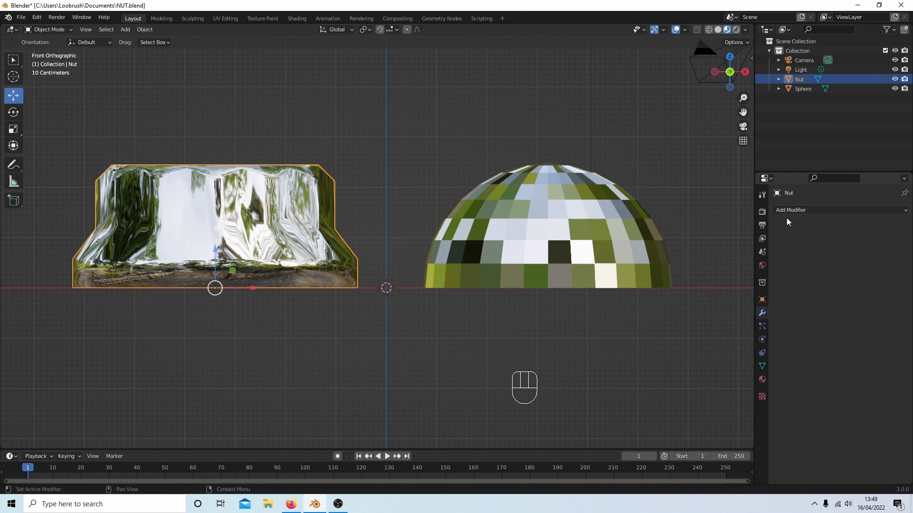
click(791, 210)
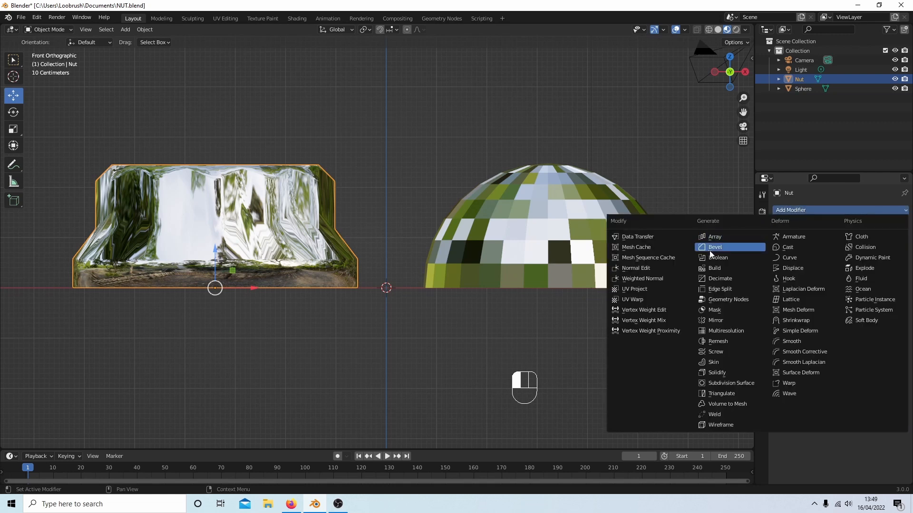
click(714, 247)
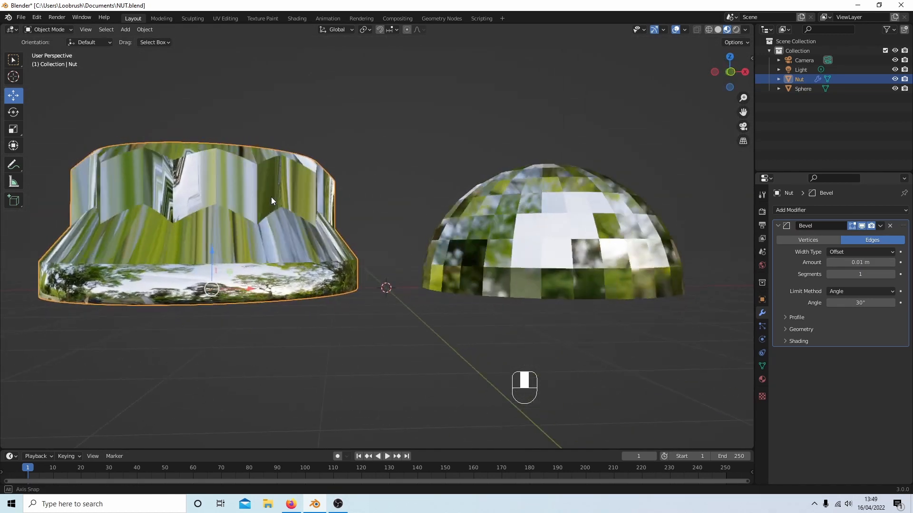
click(547, 233)
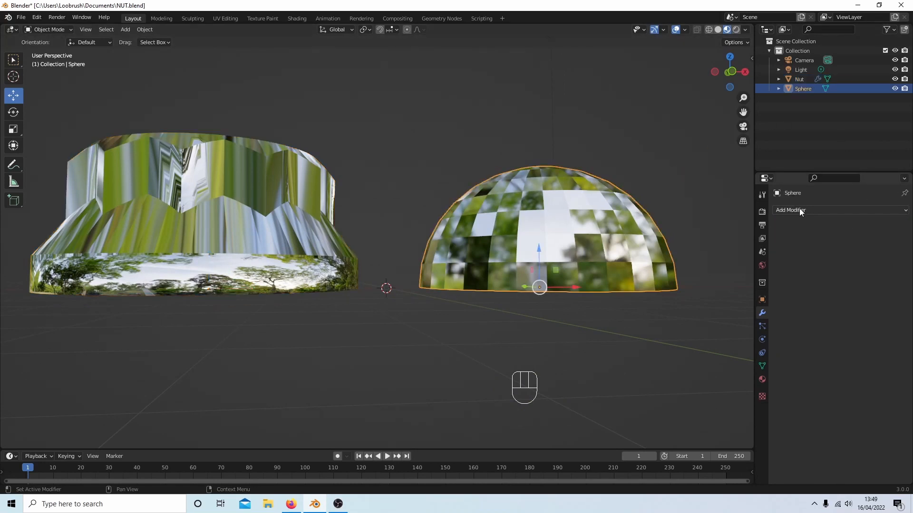
Step: Shade the half-sphere smooth and give its Bevel 0.01 m amount and 16 segments
click(791, 210)
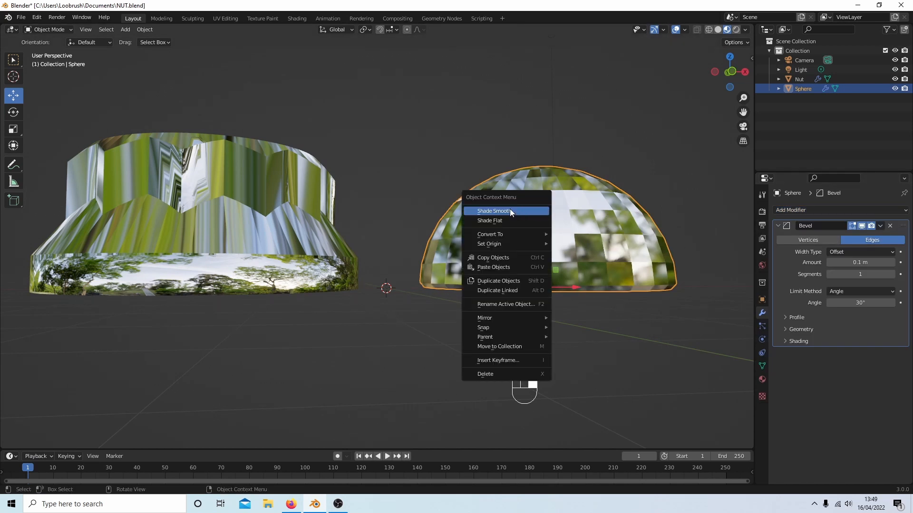
click(493, 211)
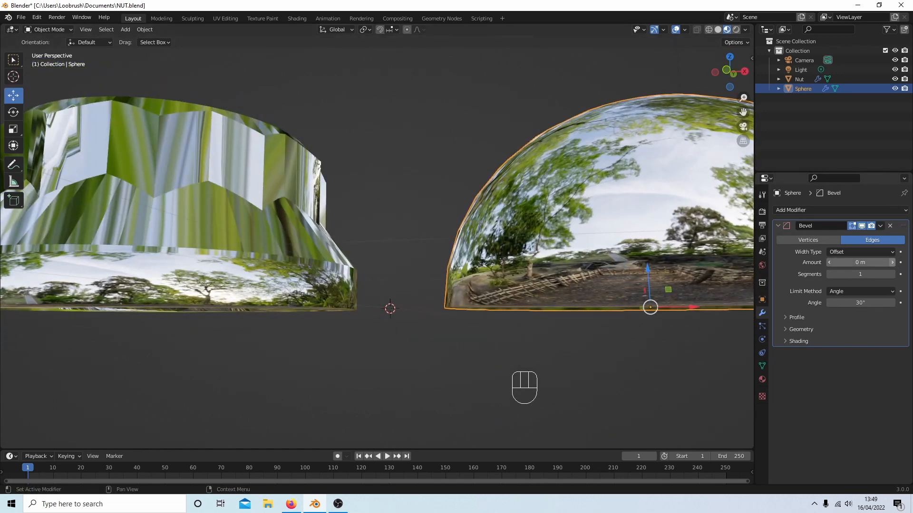
click(859, 262)
text(.01)
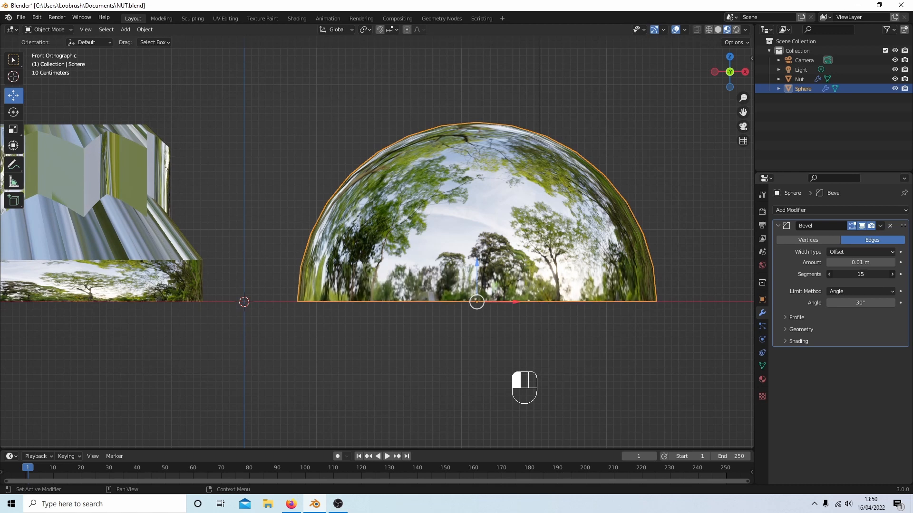
click(899, 274)
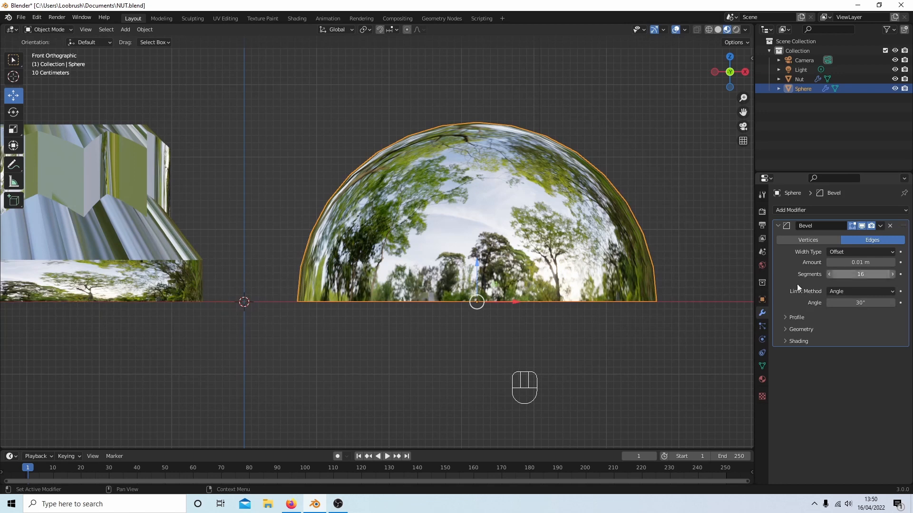
scroll(down, 3)
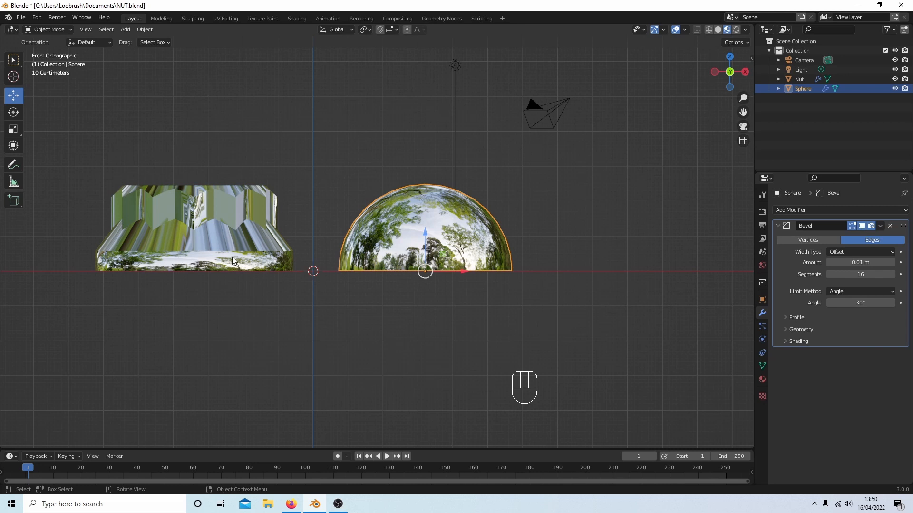
mouse_move(249, 259)
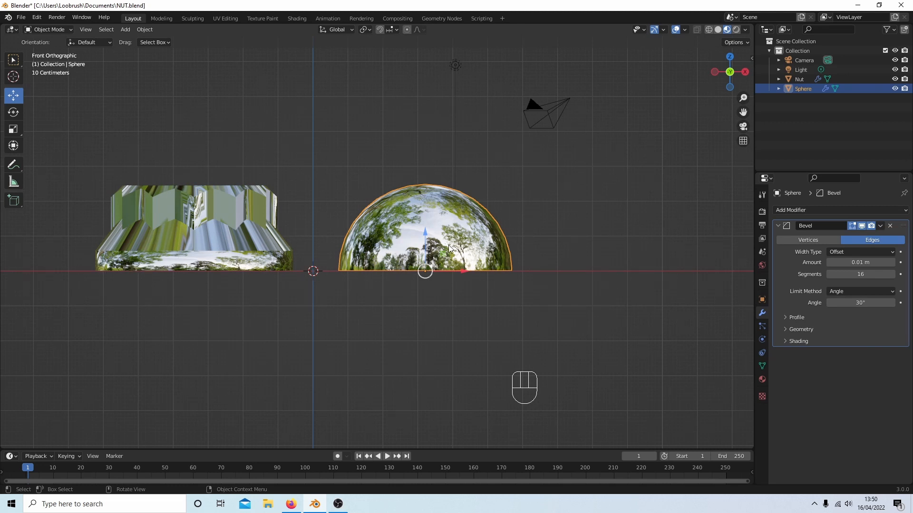
mouse_move(240, 273)
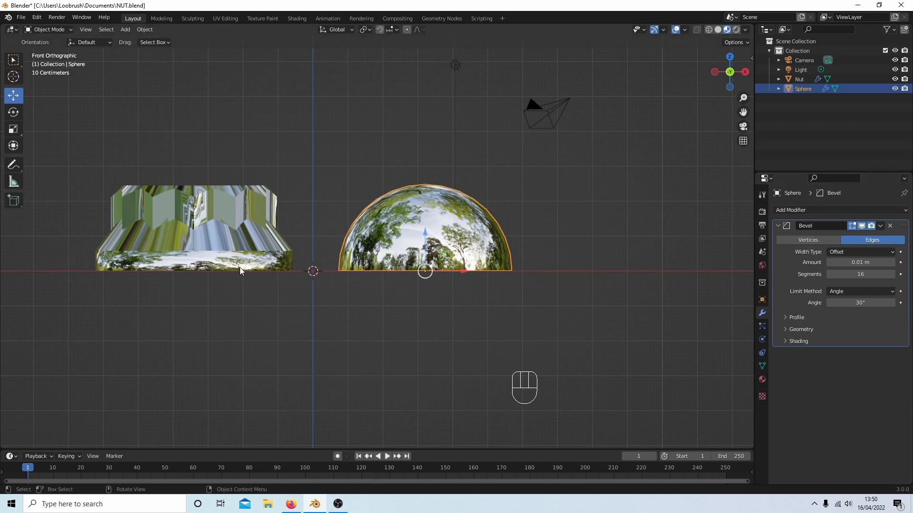
mouse_move(736, 214)
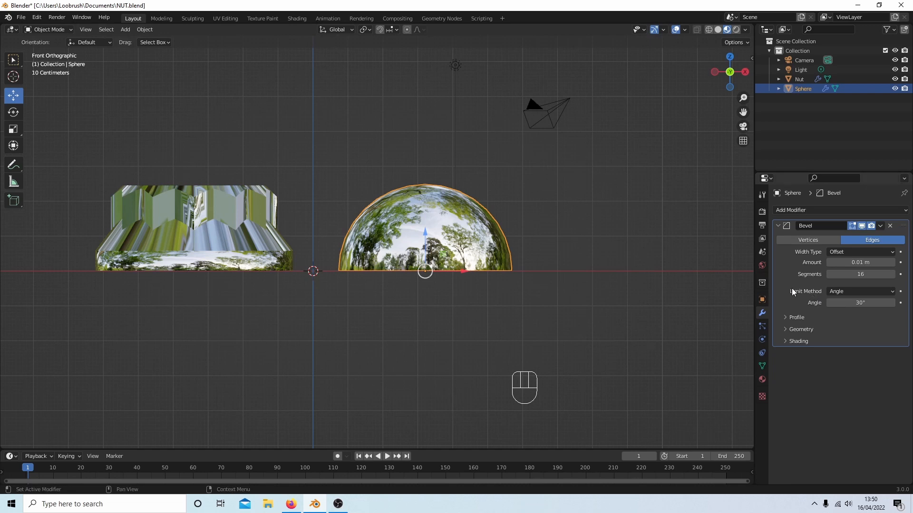
mouse_move(847, 294)
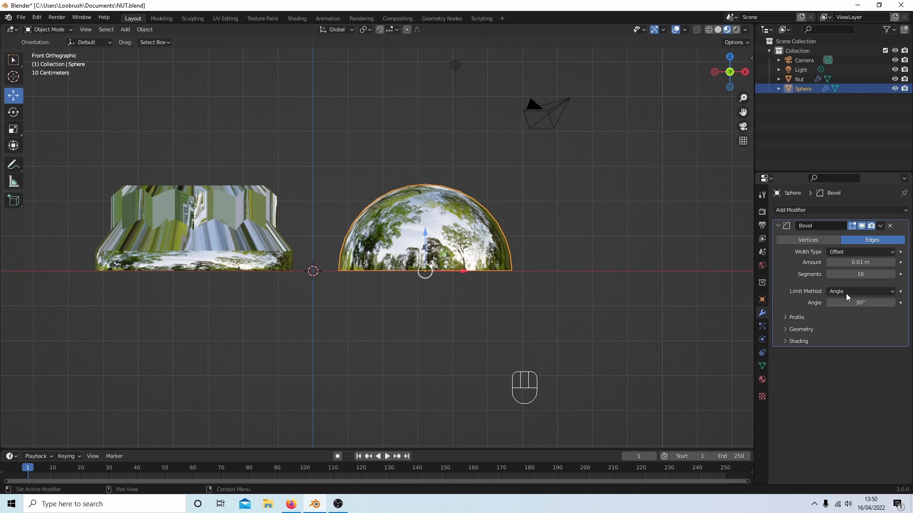
mouse_move(846, 293)
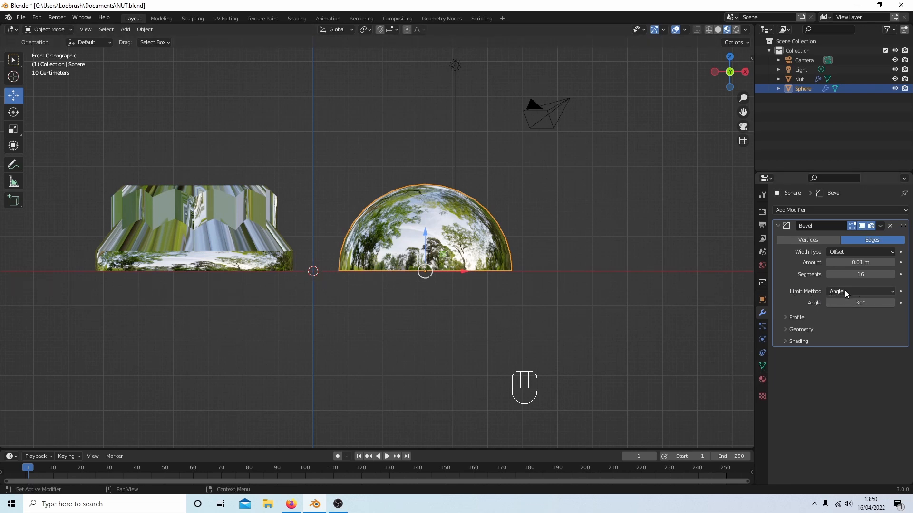
click(859, 291)
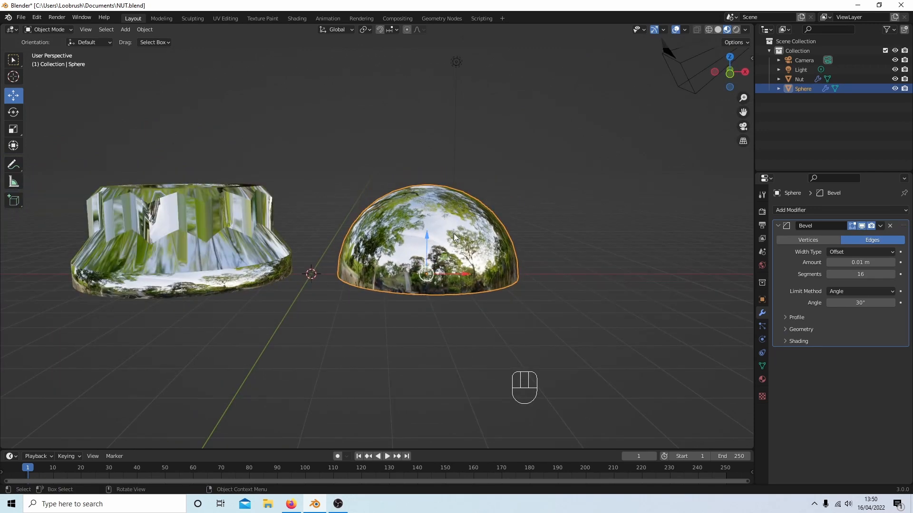
mouse_move(673, 302)
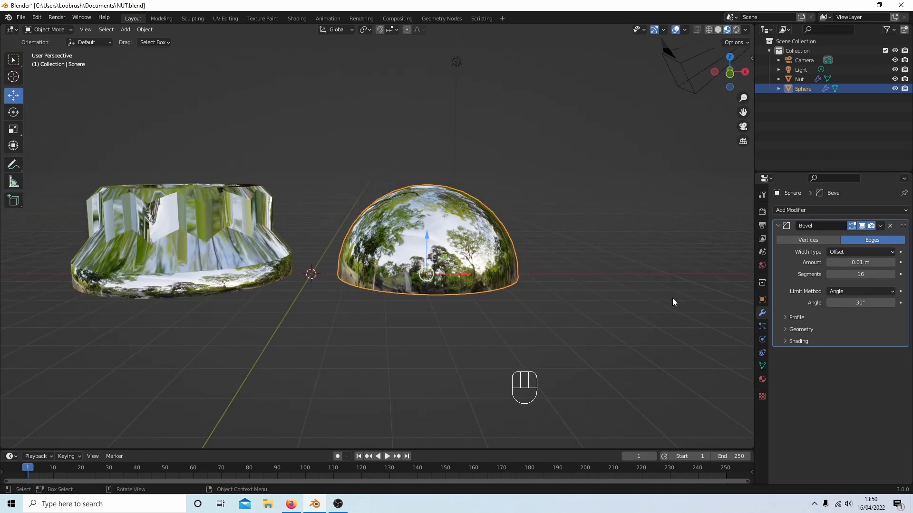